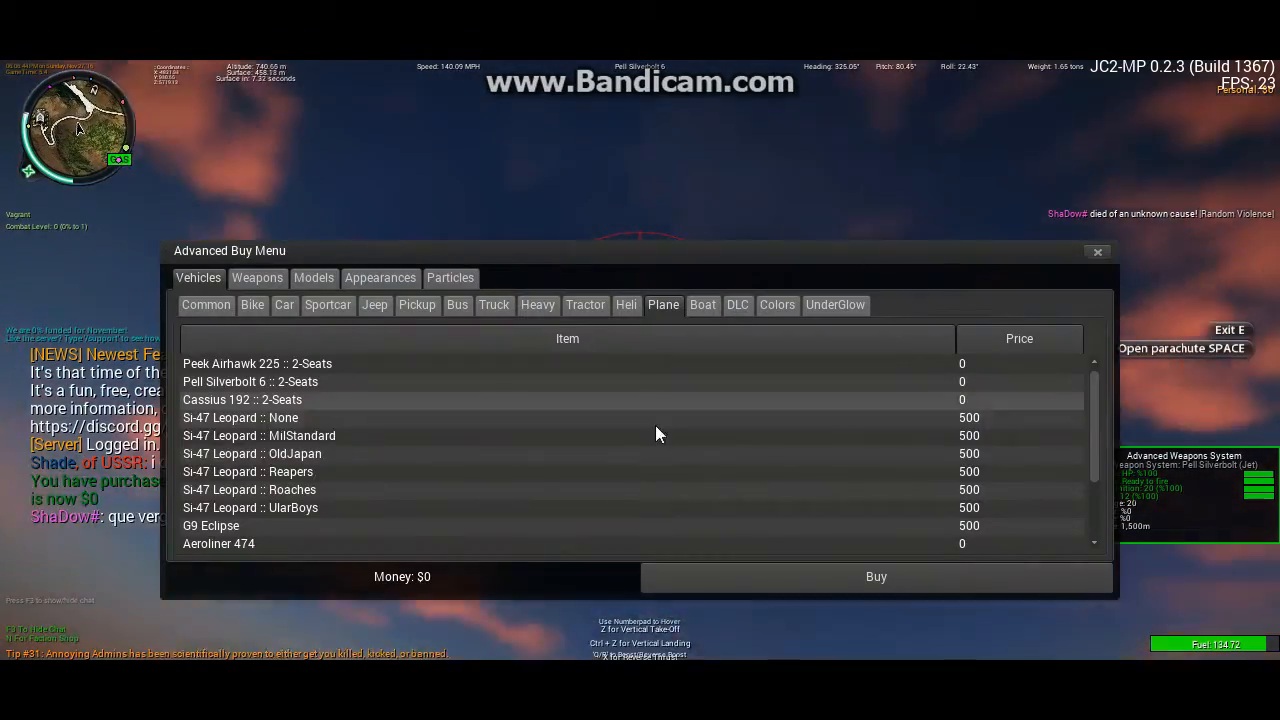
Buy the Aeroliner 474 for $0 from the Advanced Buy Menu vehicle list.
scroll(down, 3)
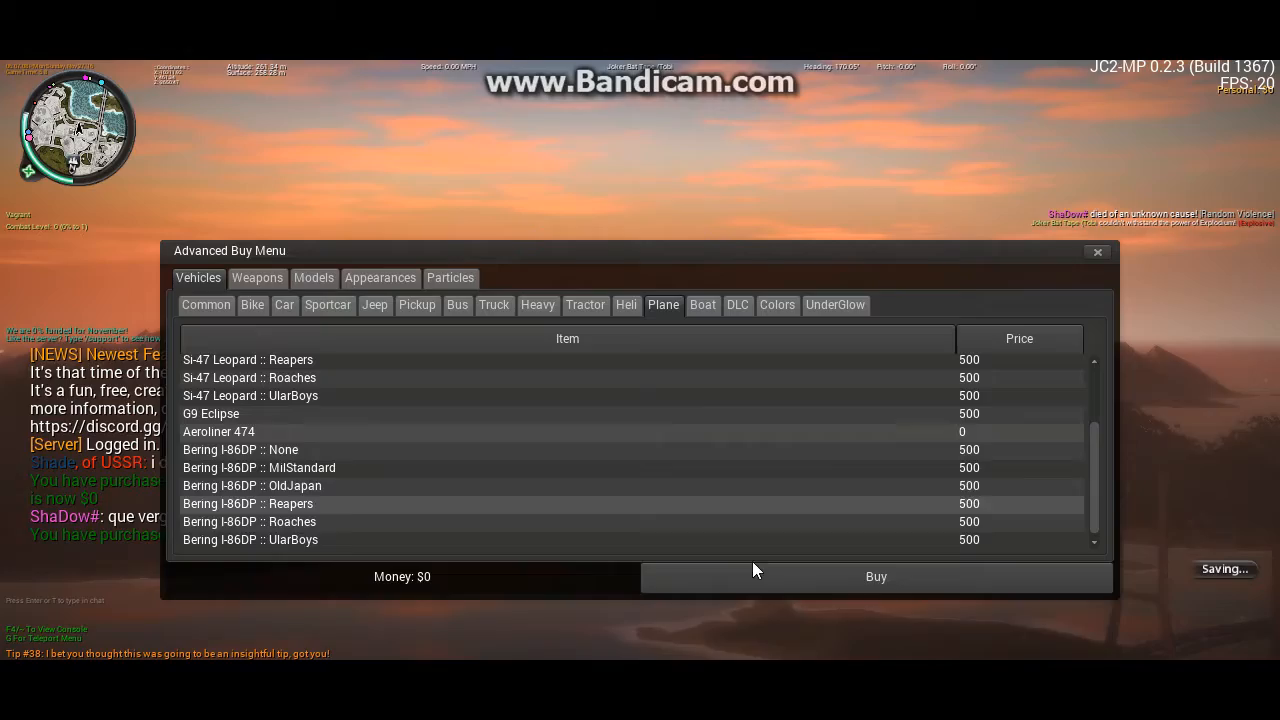
click(876, 576)
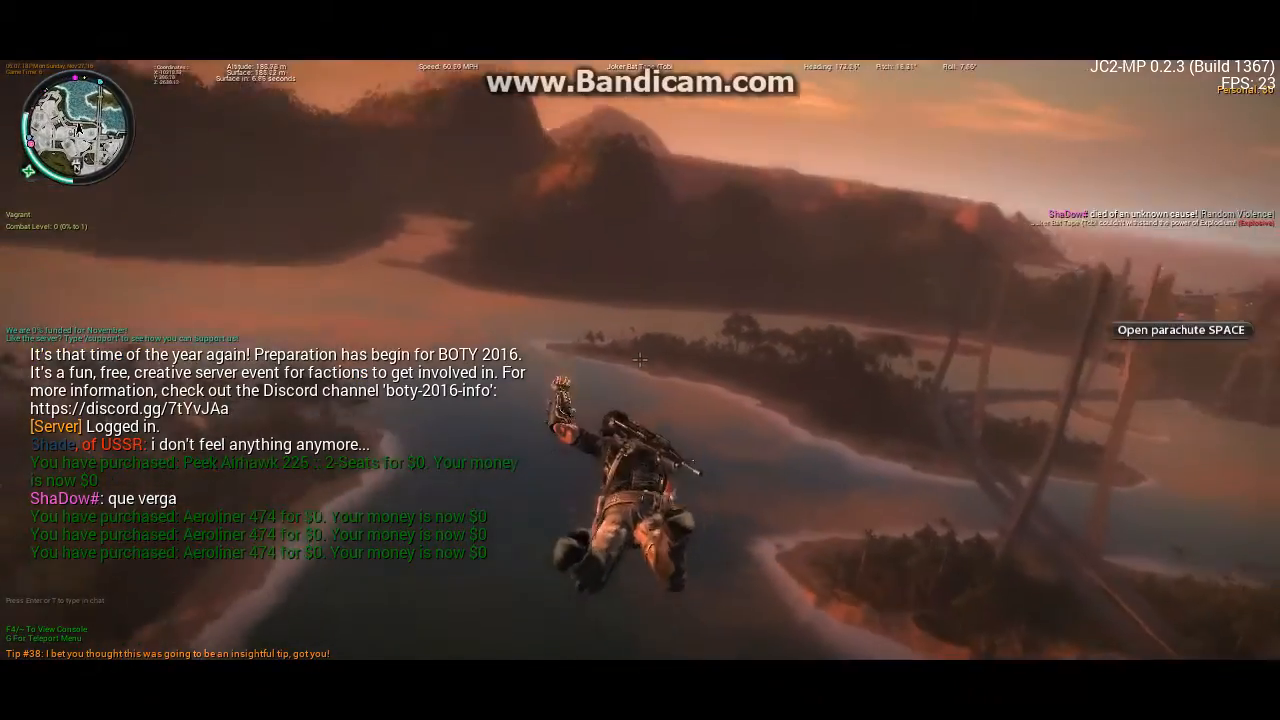
Jump into skydive and buy the Aeroliner 474 again to spawn it in flight.
key(space)
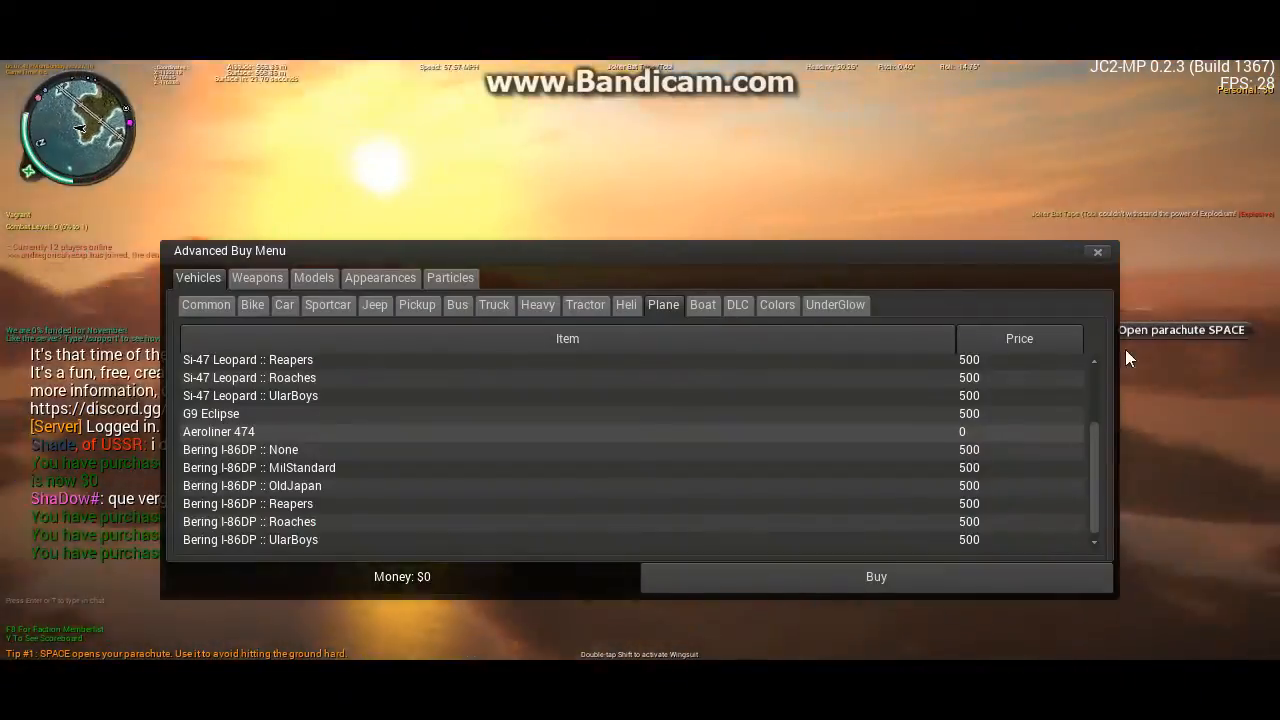
click(876, 576)
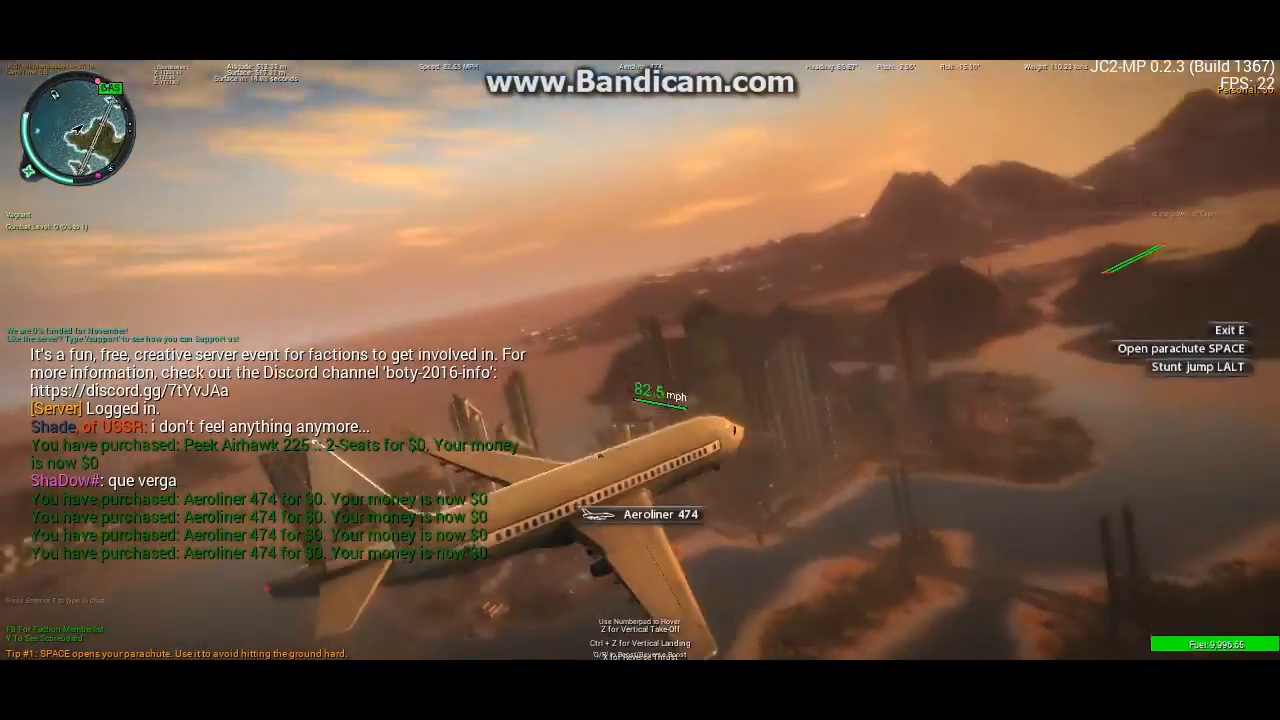